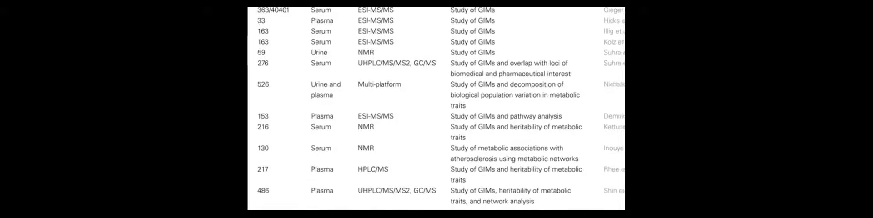
scroll("down", 3)
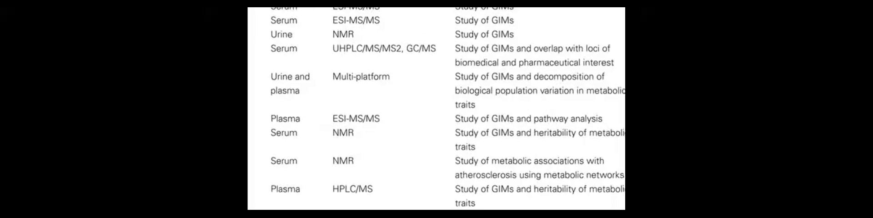
scroll("down", 3)
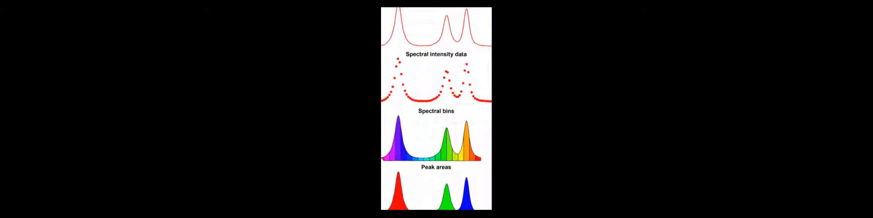
scroll("down", 3)
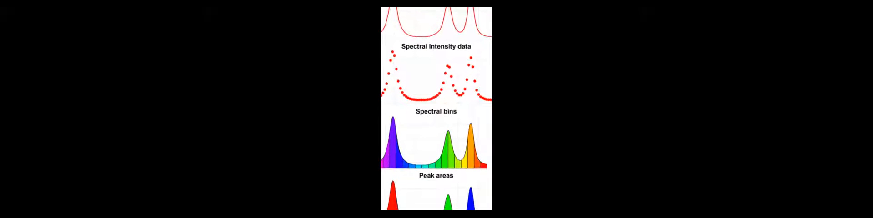
scroll("down", 3)
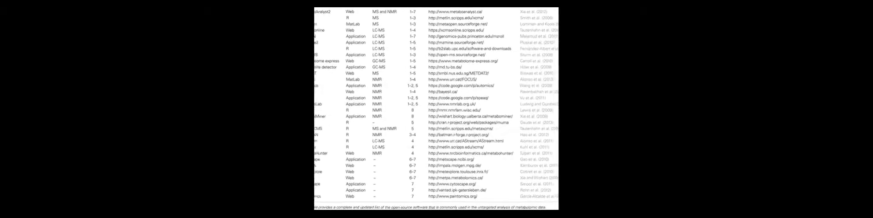
scroll("down", 3)
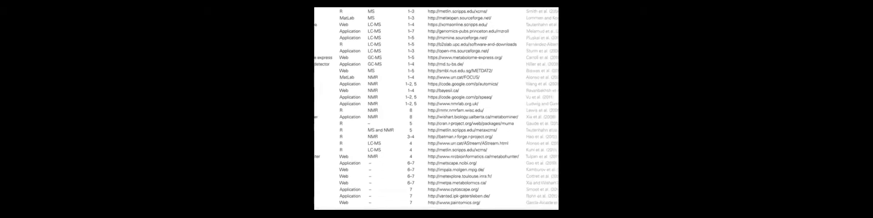
scroll("down", 3)
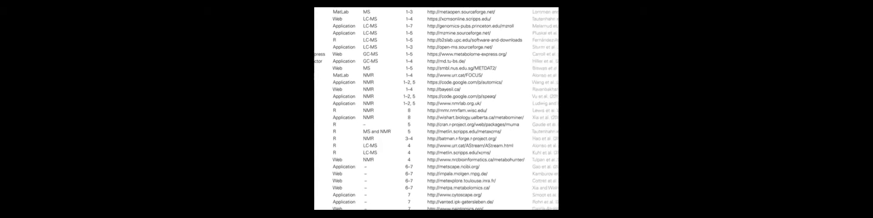